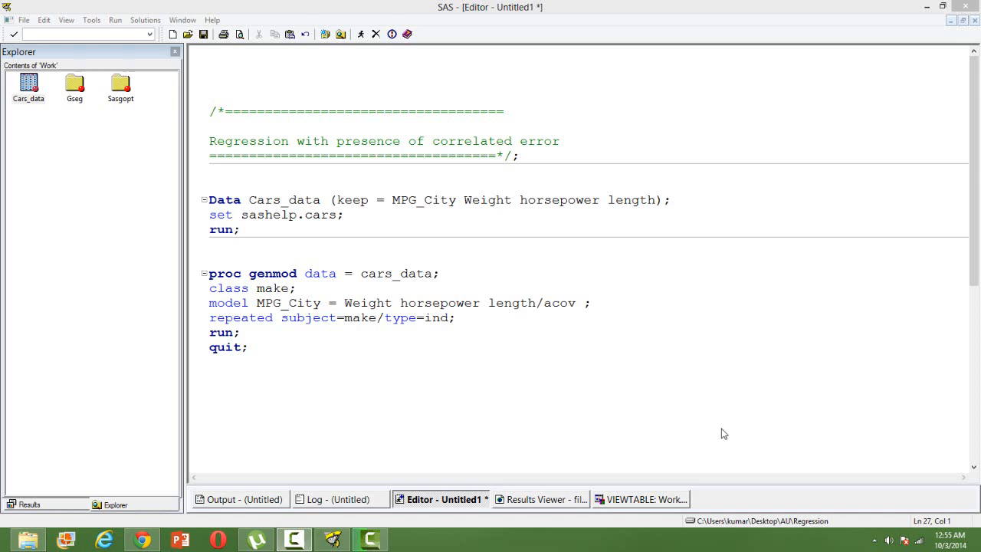
{"action": "mouse_move", "coordinate": [648, 474]}
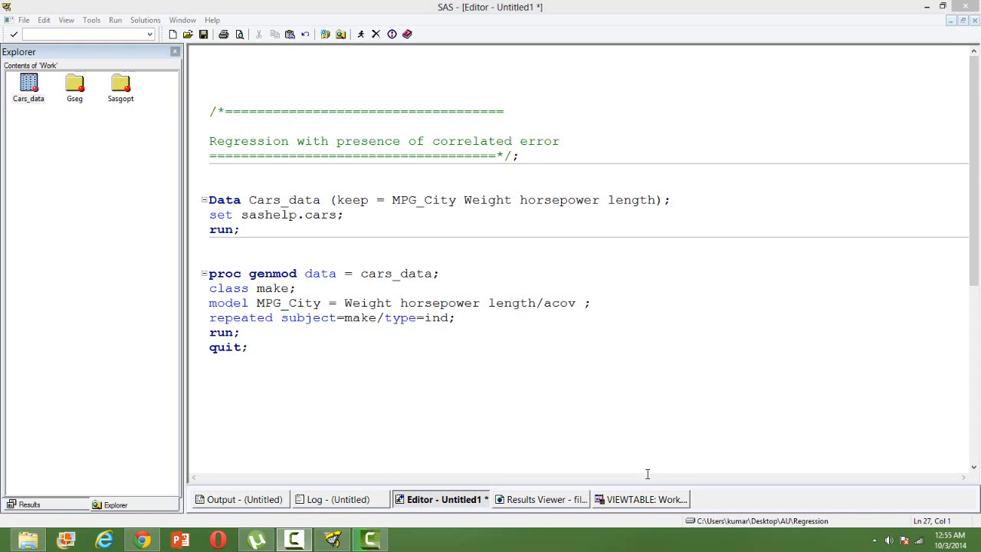
Bring up the Work.Cars_data table showing horsepower, MPG, weight, length and make.
{"action": "left_click", "coordinate": [641, 500]}
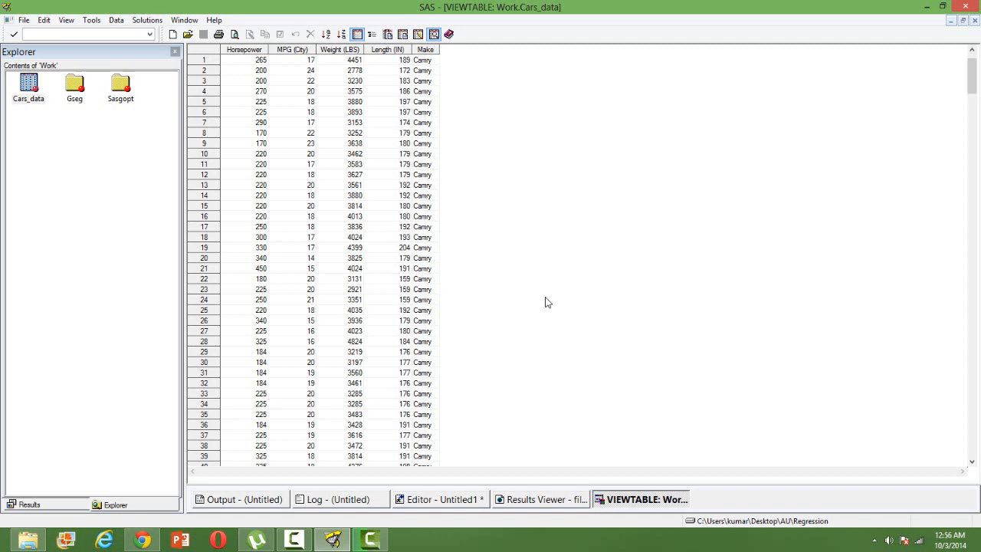
{"action": "mouse_move", "coordinate": [422, 188]}
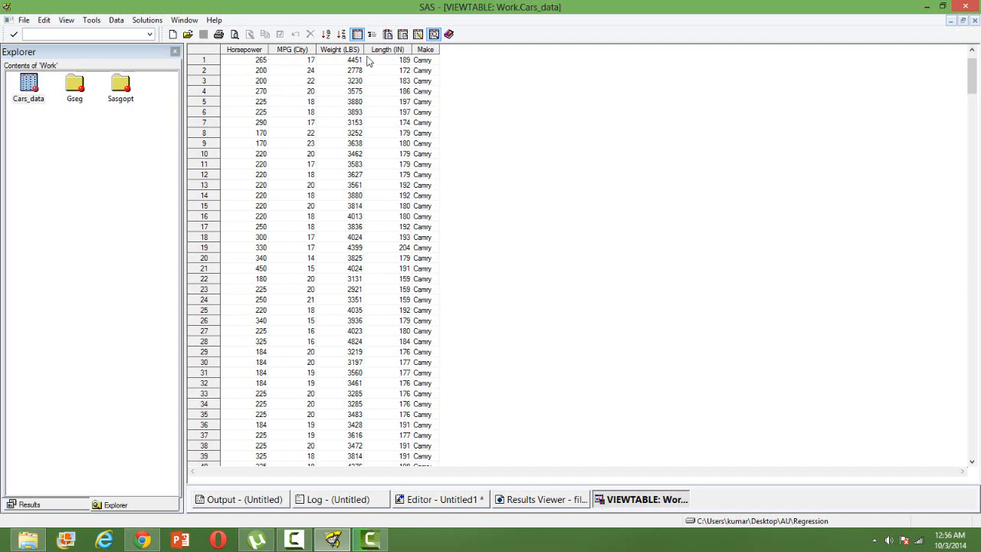
{"action": "mouse_move", "coordinate": [327, 63]}
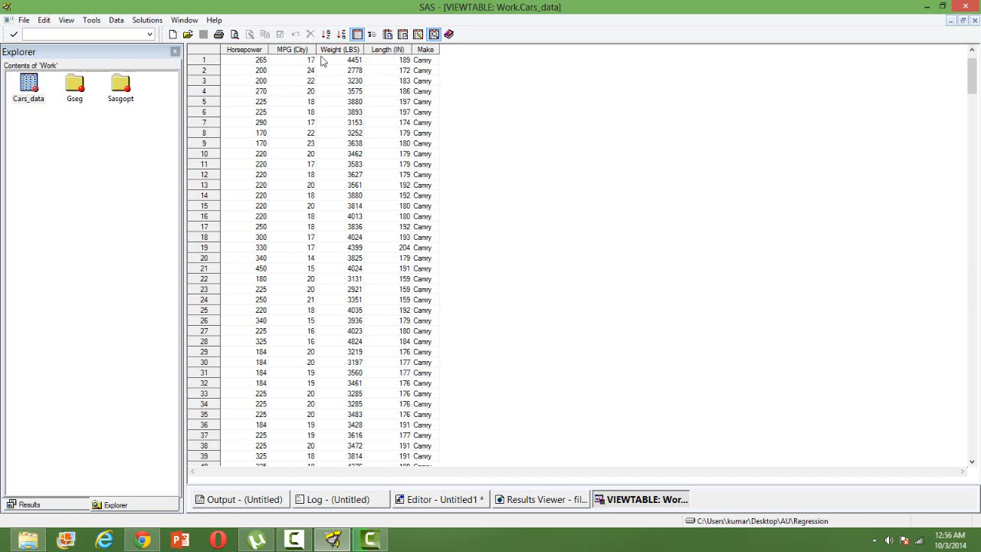
{"action": "mouse_move", "coordinate": [291, 59]}
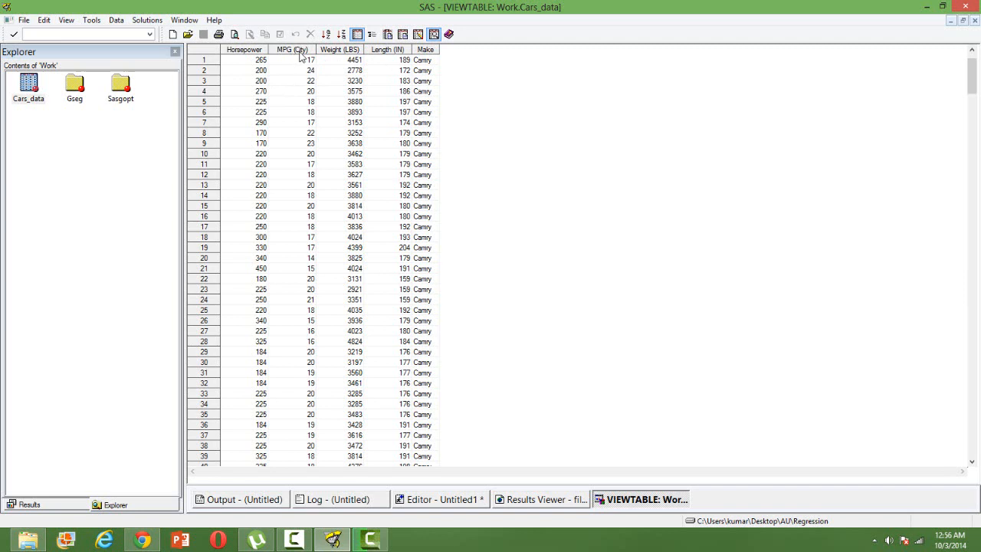
{"action": "mouse_move", "coordinate": [276, 63]}
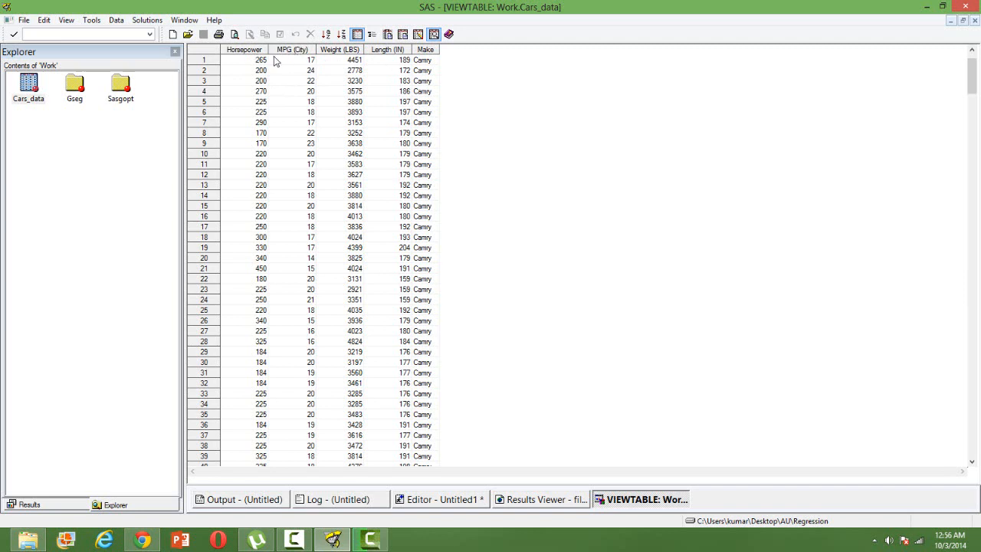
{"action": "mouse_move", "coordinate": [388, 52]}
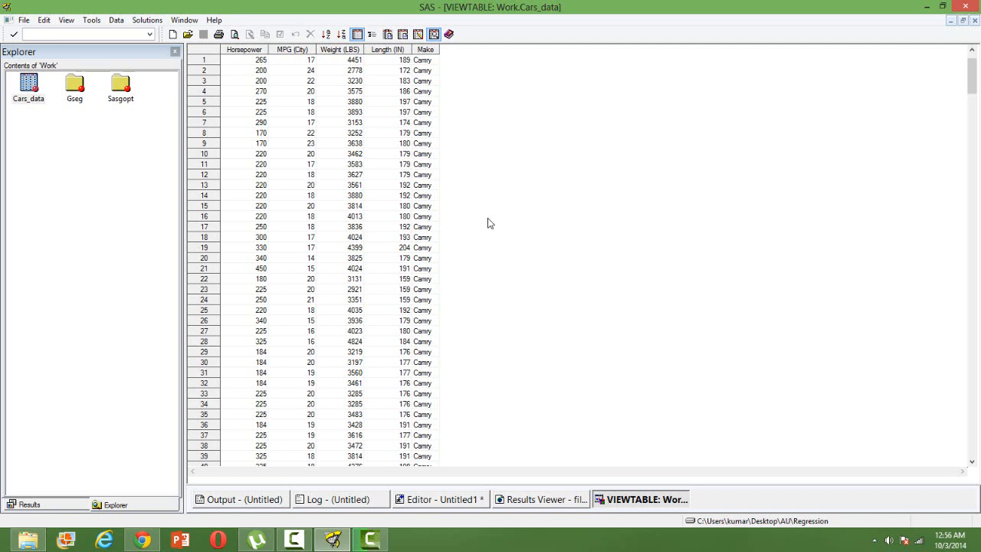
{"action": "mouse_move", "coordinate": [955, 126]}
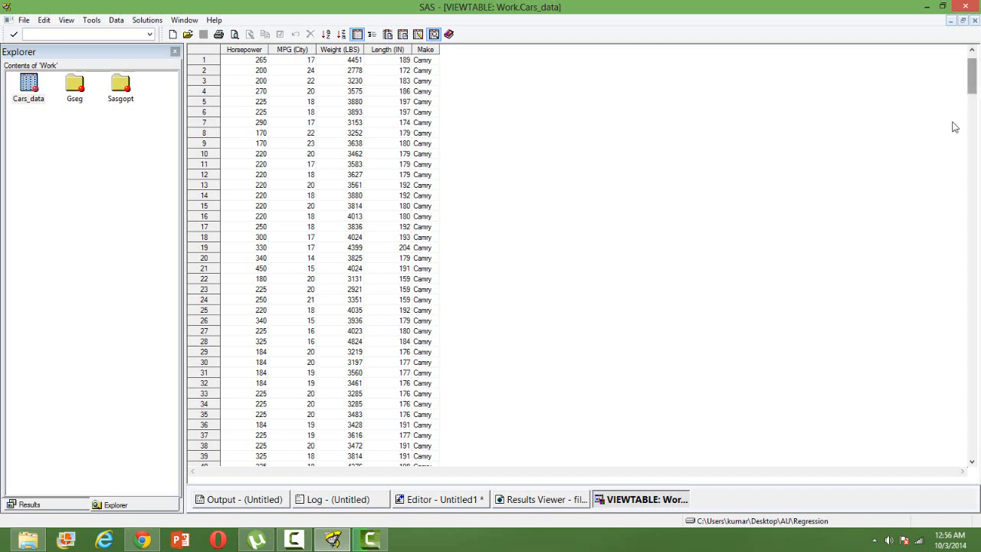
{"action": "mouse_move", "coordinate": [696, 441]}
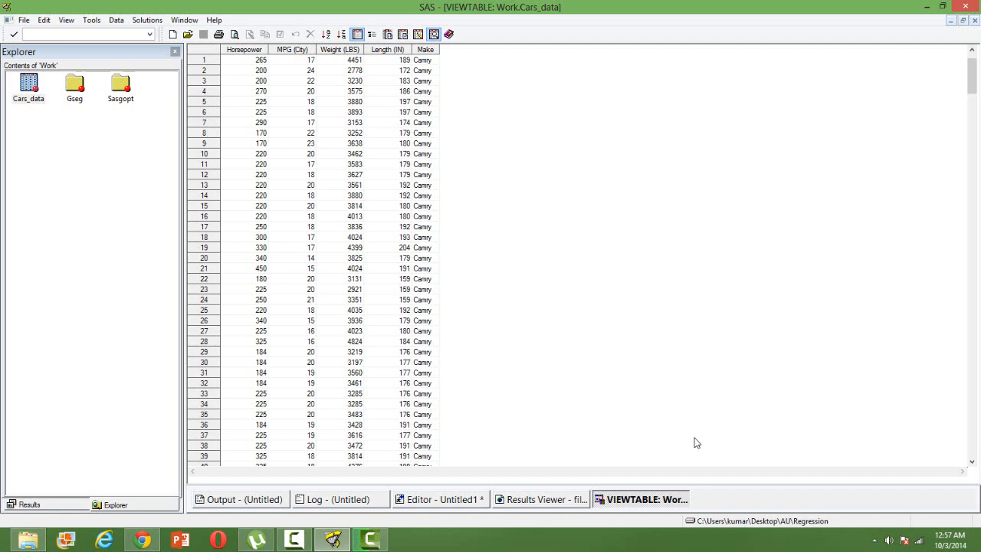
{"action": "mouse_move", "coordinate": [704, 424]}
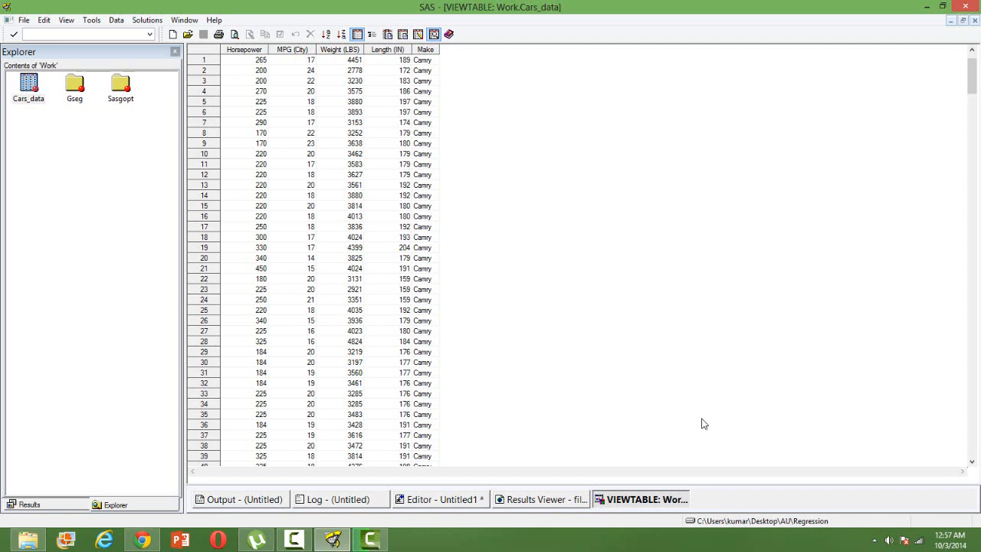
{"action": "scroll", "scroll_direction": "down", "scroll_amount": 3}
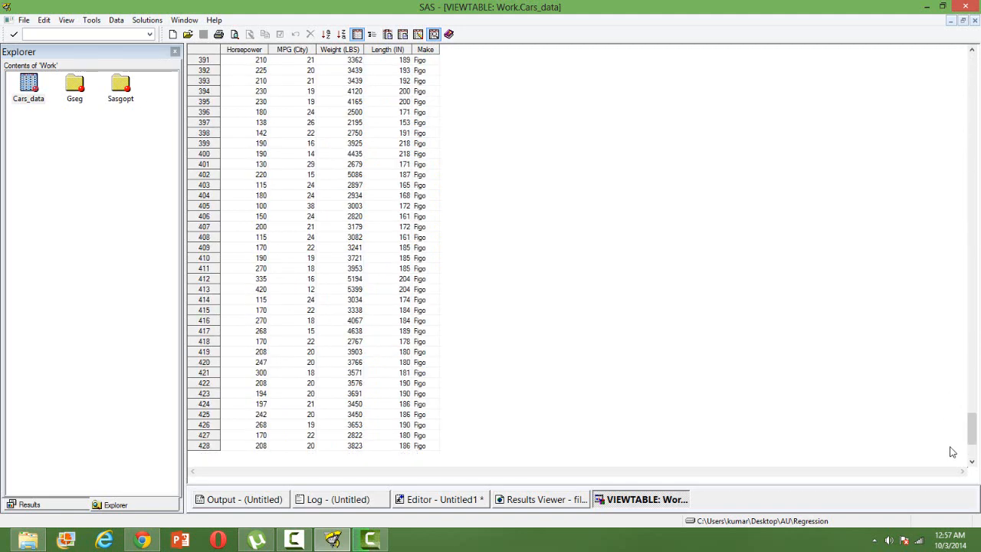
{"action": "mouse_move", "coordinate": [617, 296]}
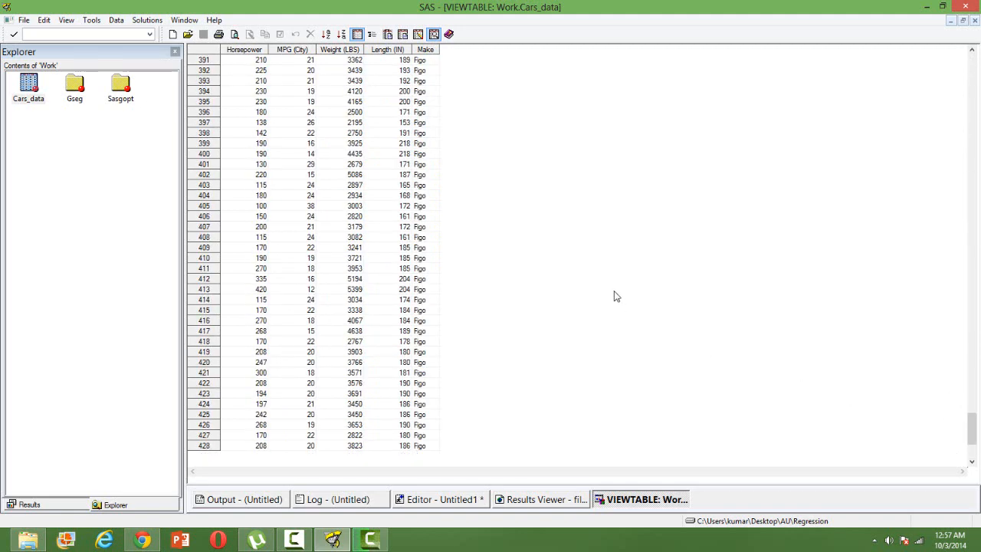
{"action": "mouse_move", "coordinate": [467, 351]}
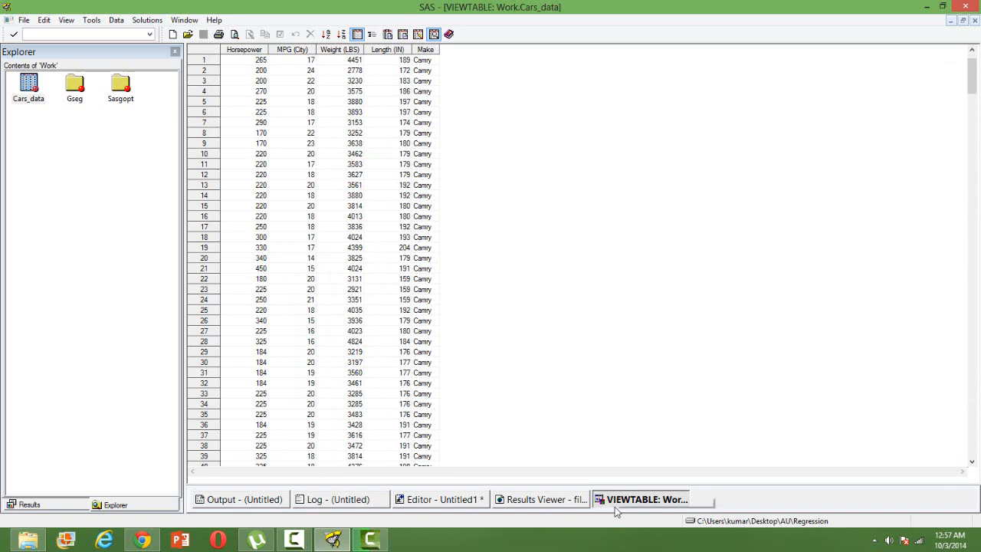
Close the data table and delete the acov option from the genmod model statement.
{"action": "left_click", "coordinate": [439, 499]}
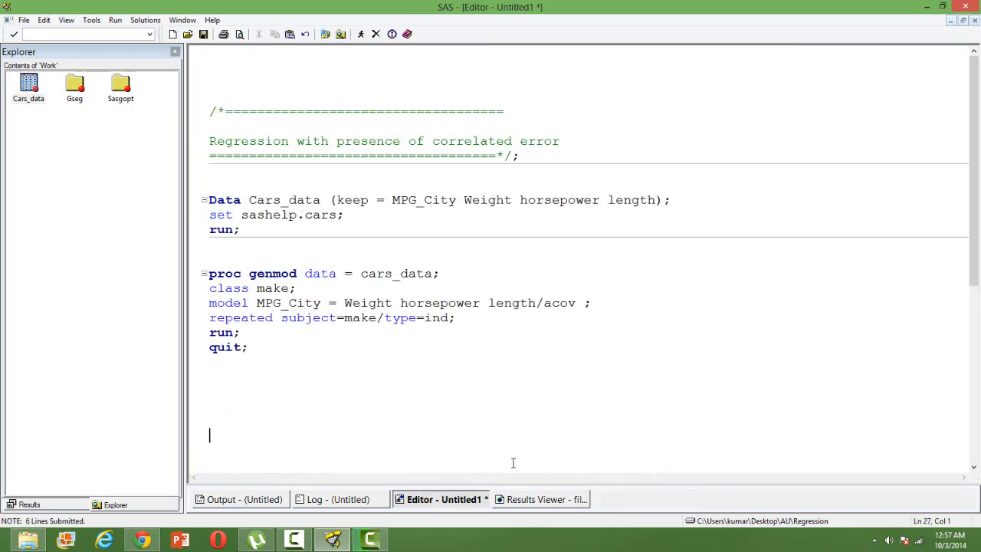
{"action": "left_click", "coordinate": [321, 377]}
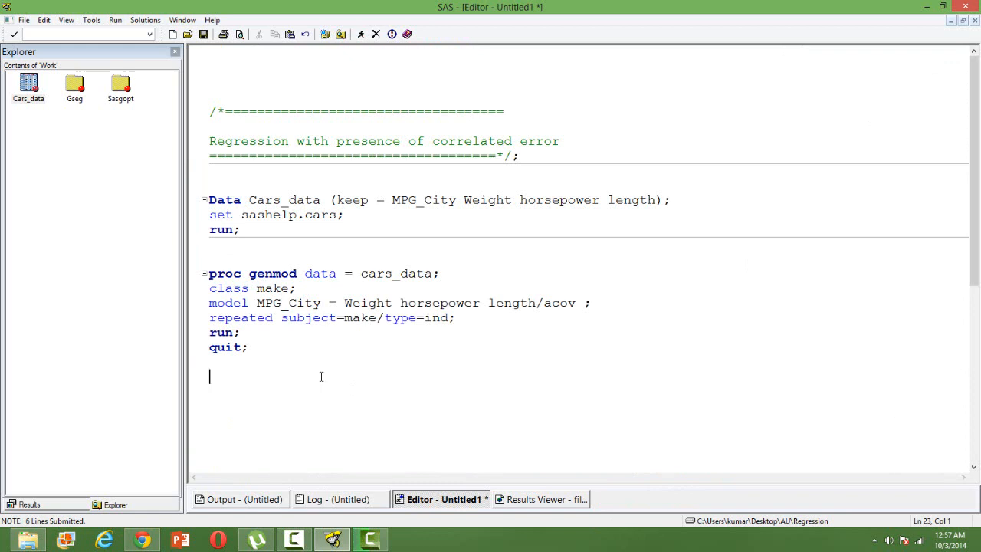
{"action": "mouse_move", "coordinate": [373, 376]}
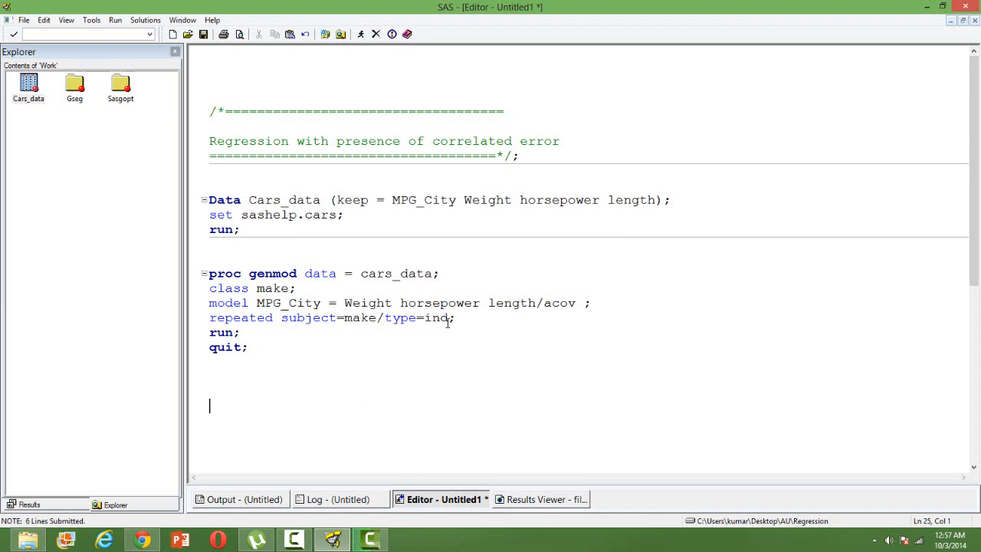
{"action": "double_click", "coordinate": [560, 302]}
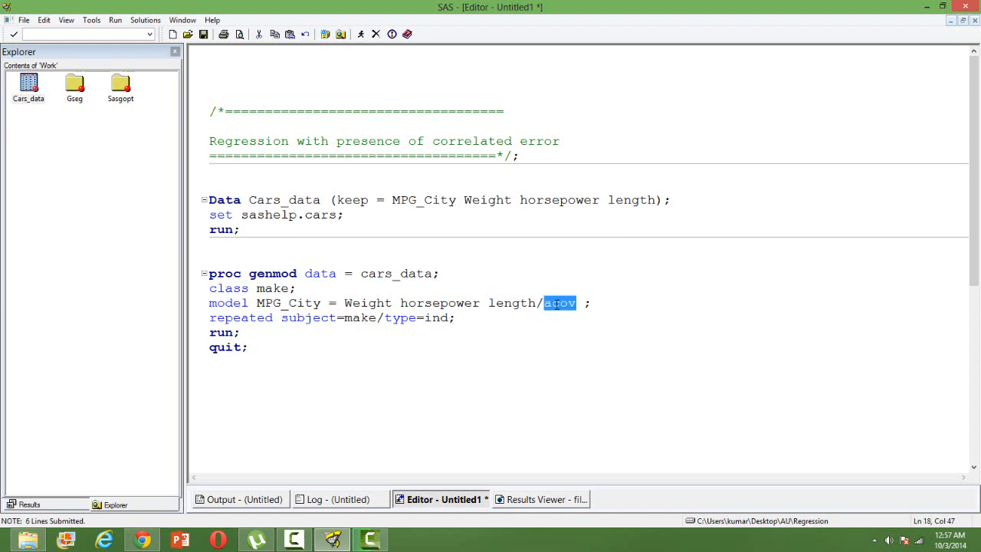
{"action": "key", "text": "Delete"}
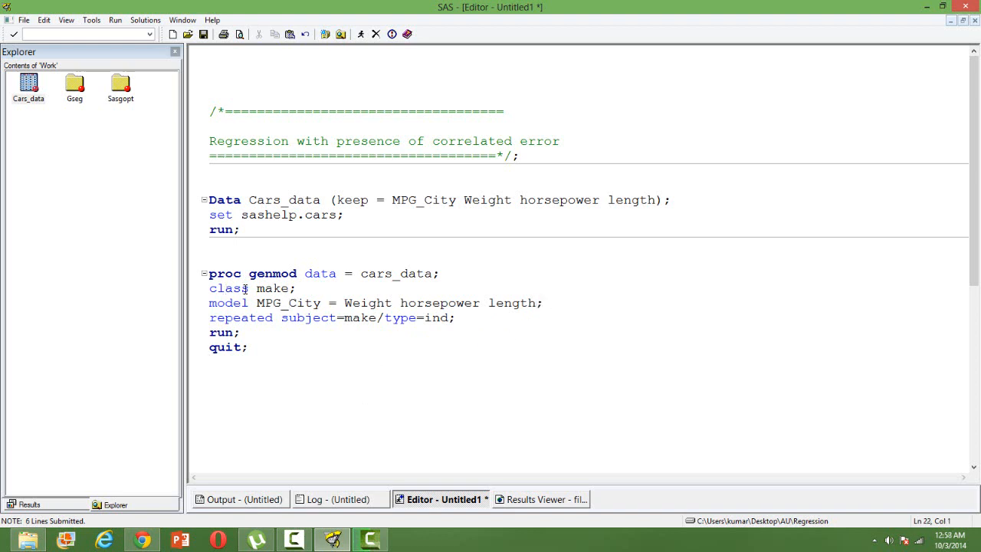
{"action": "mouse_move", "coordinate": [279, 288]}
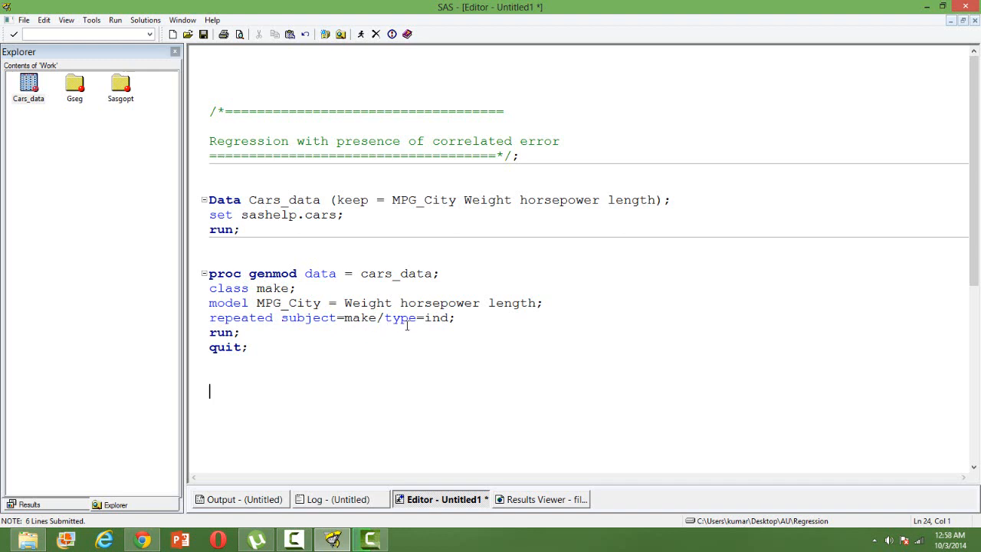
{"action": "mouse_move", "coordinate": [439, 327]}
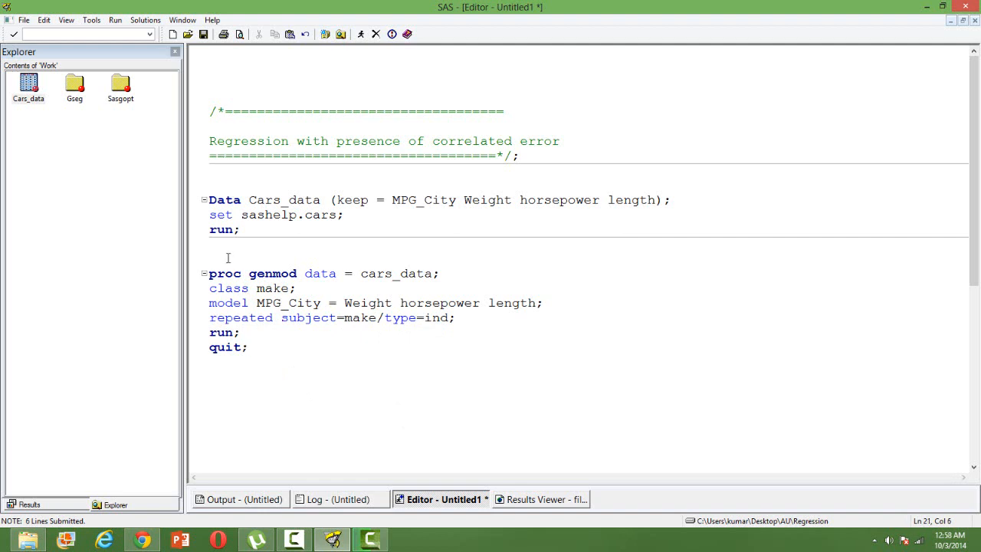
Select the whole proc genmod block and submit it to produce GENMOD output.
{"action": "left_click_drag", "start_coordinate": [209, 258], "coordinate": [249, 348]}
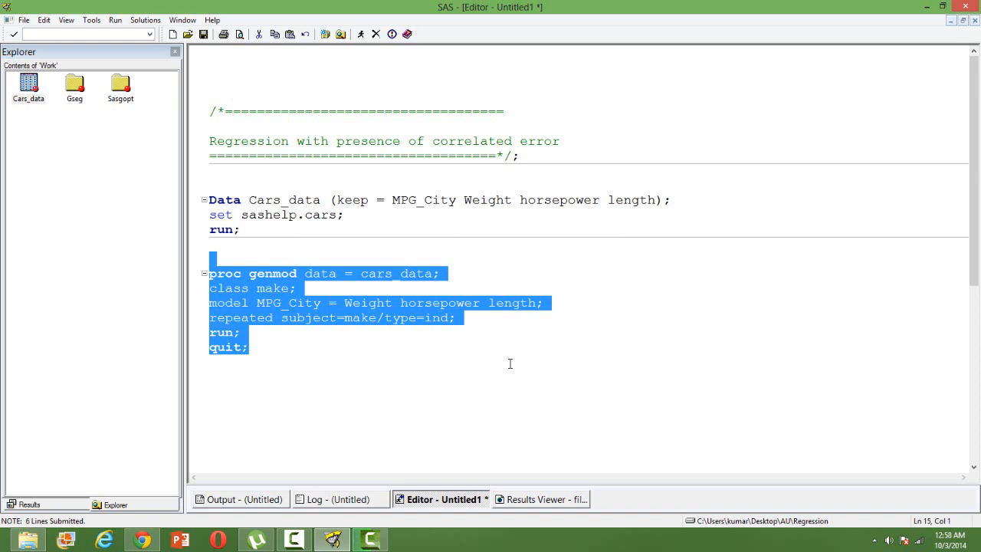
{"action": "left_click", "coordinate": [426, 406]}
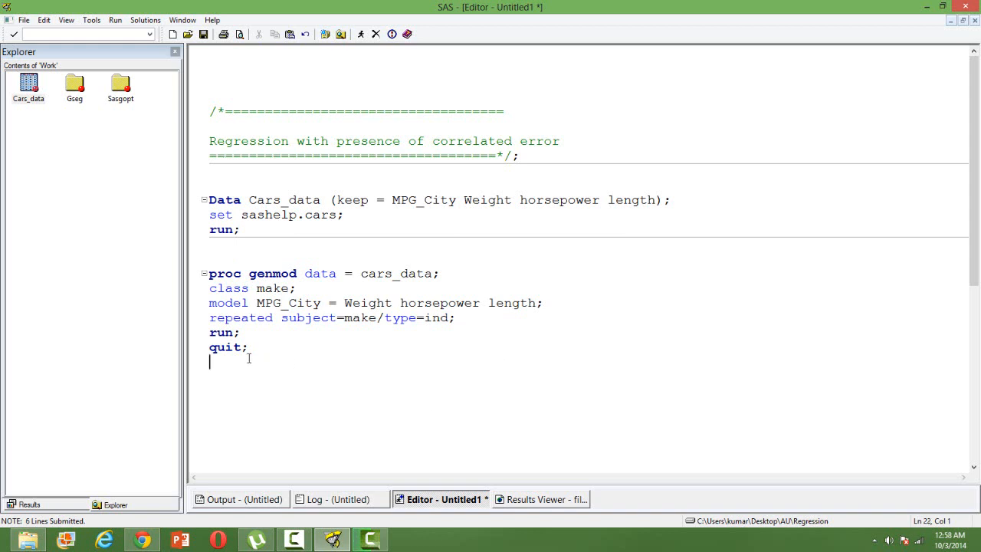
{"action": "left_click_drag", "start_coordinate": [211, 255], "coordinate": [256, 353]}
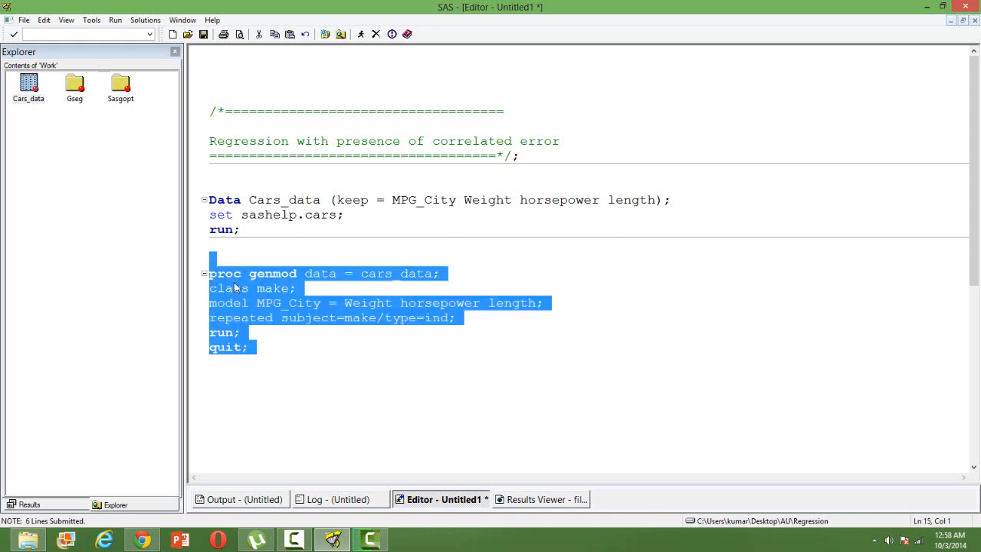
{"action": "left_click", "coordinate": [359, 33]}
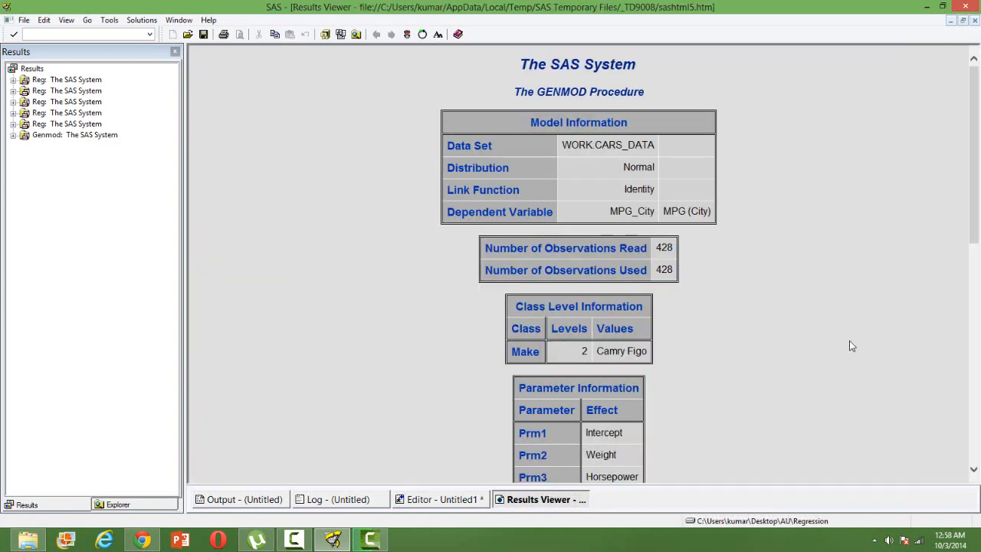
Review the GEE parameter estimates, then return to the editor below the GENMOD step.
{"action": "scroll", "scroll_direction": "down", "scroll_amount": 3}
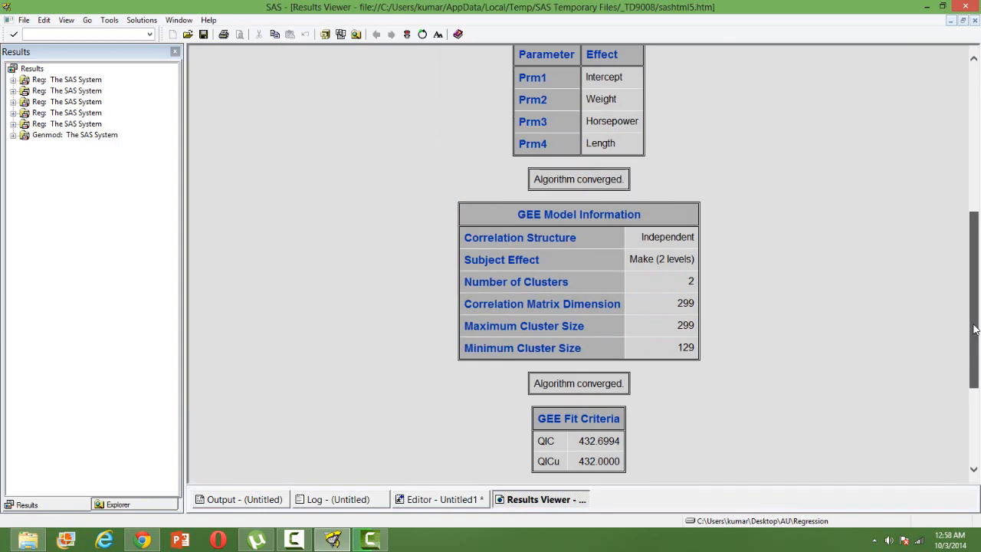
{"action": "scroll", "scroll_direction": "down", "scroll_amount": 3}
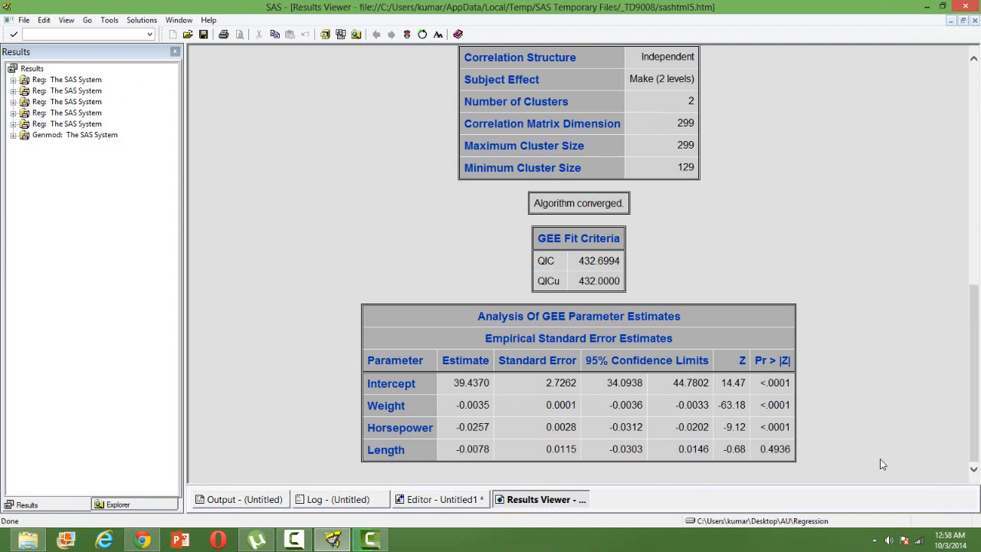
{"action": "mouse_move", "coordinate": [847, 421]}
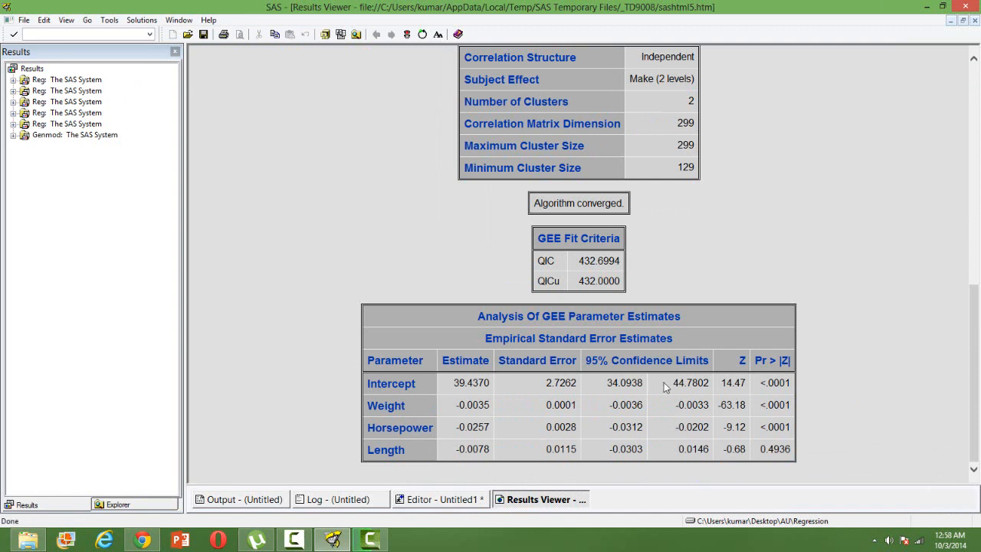
{"action": "mouse_move", "coordinate": [472, 416]}
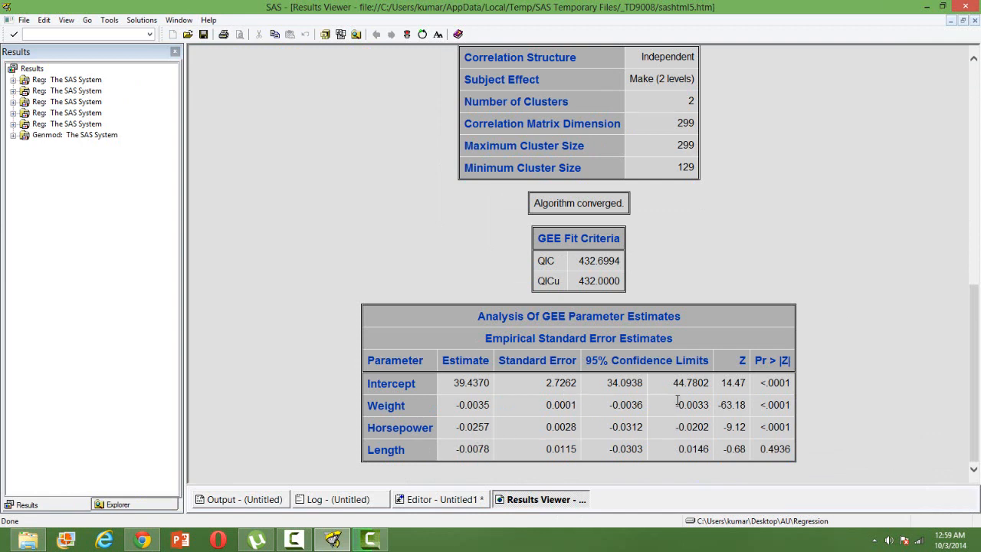
{"action": "mouse_move", "coordinate": [731, 408]}
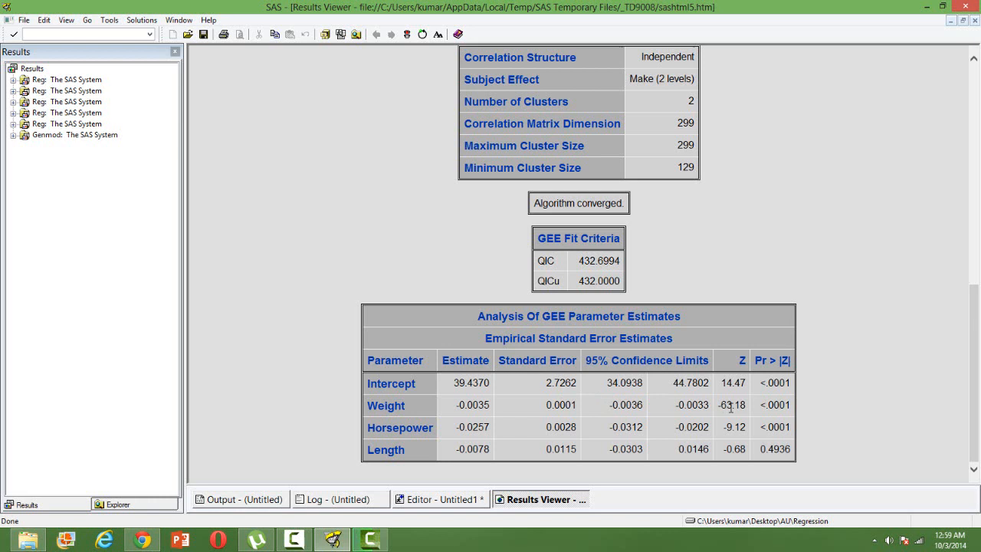
{"action": "mouse_move", "coordinate": [855, 397]}
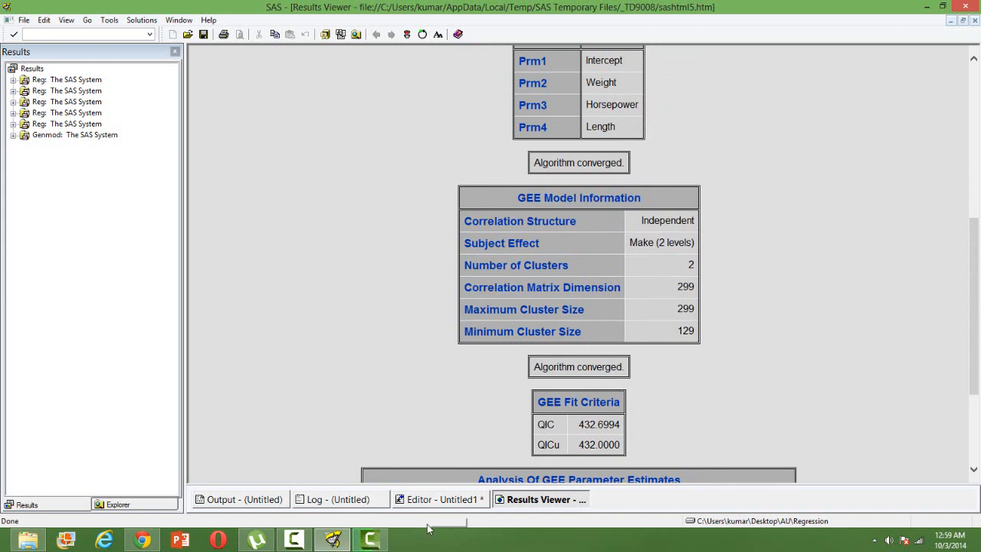
{"action": "left_click", "coordinate": [443, 499]}
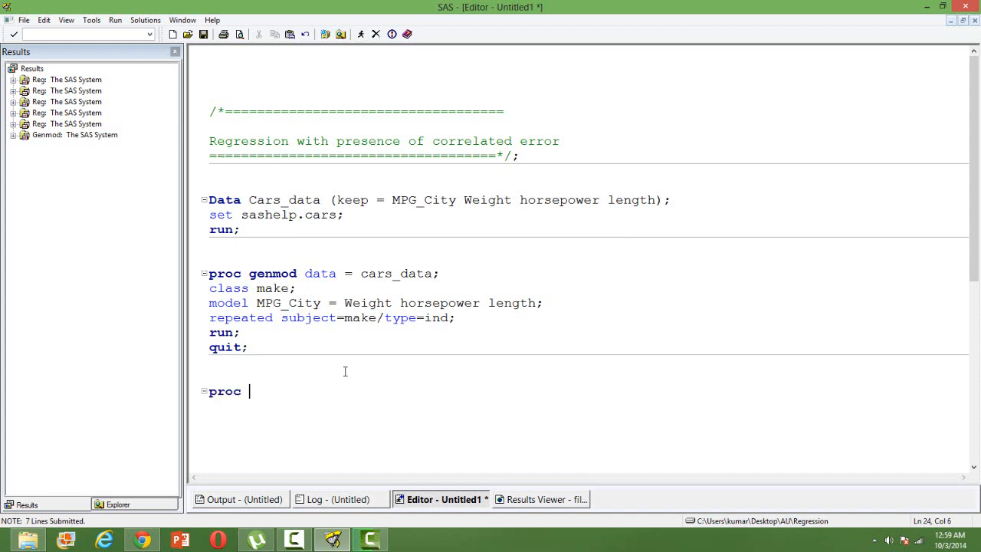
Write proc reg on cars_data with model MPG_City = Weight horsepower length and run;.
{"action": "type", "text": "reg data"}
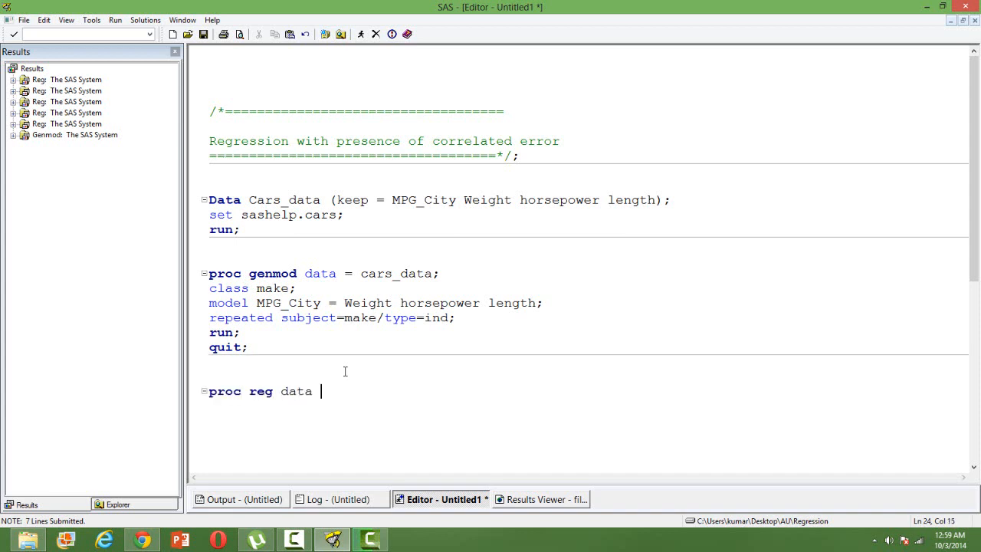
{"action": "type", "text": "= c"}
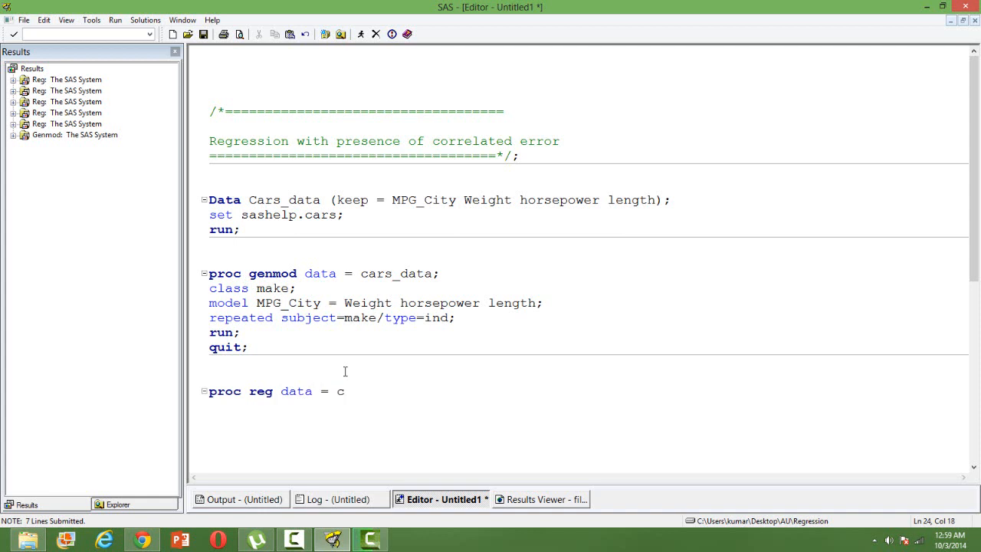
{"action": "type", "text": "ars_"}
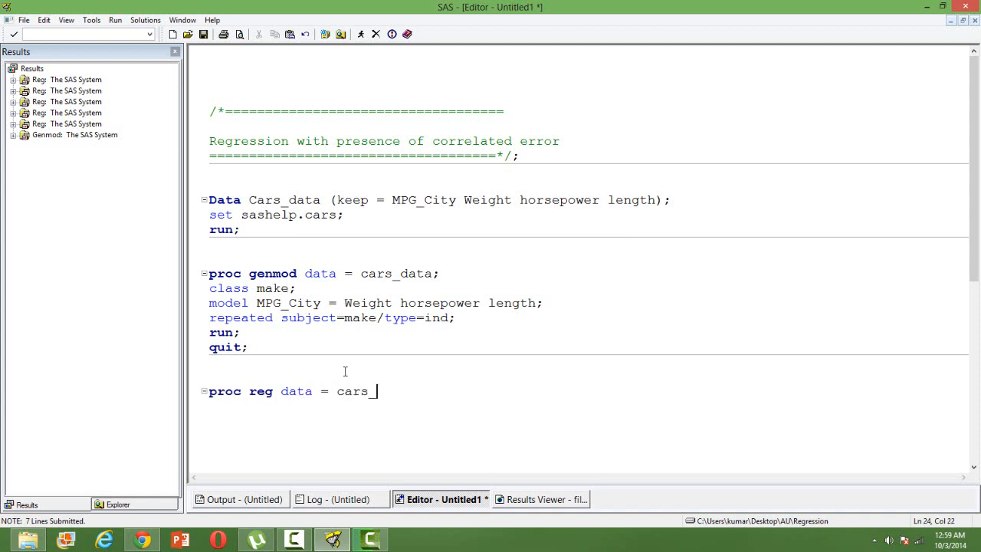
{"action": "type", "text": "data;"}
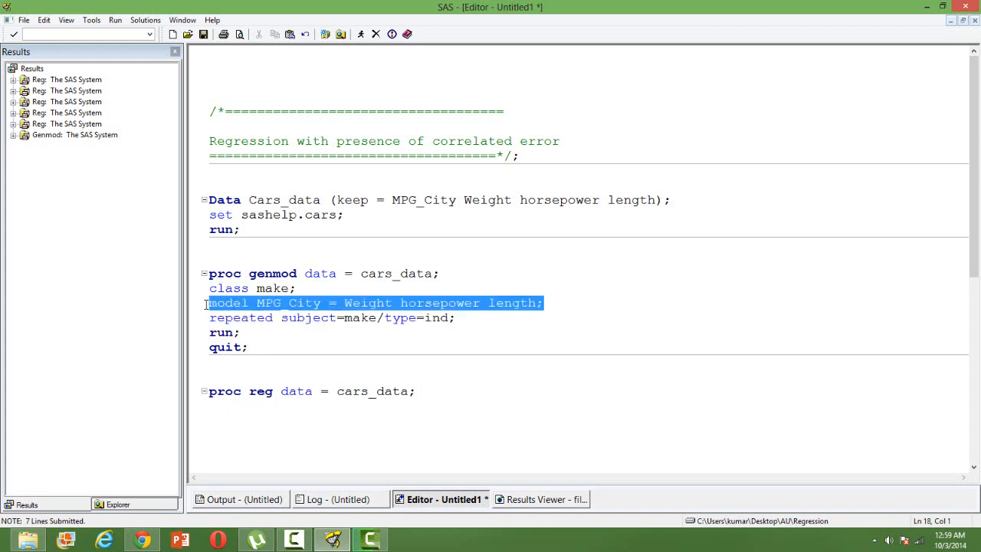
{"action": "mouse_move", "coordinate": [214, 424]}
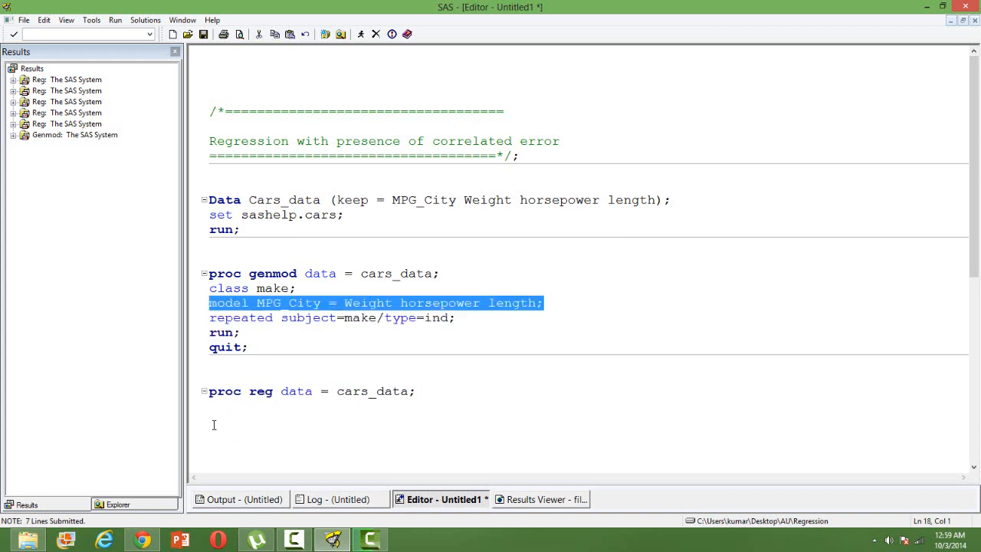
{"action": "type", "text": "model MPG_City = Weight horsepower length;"}
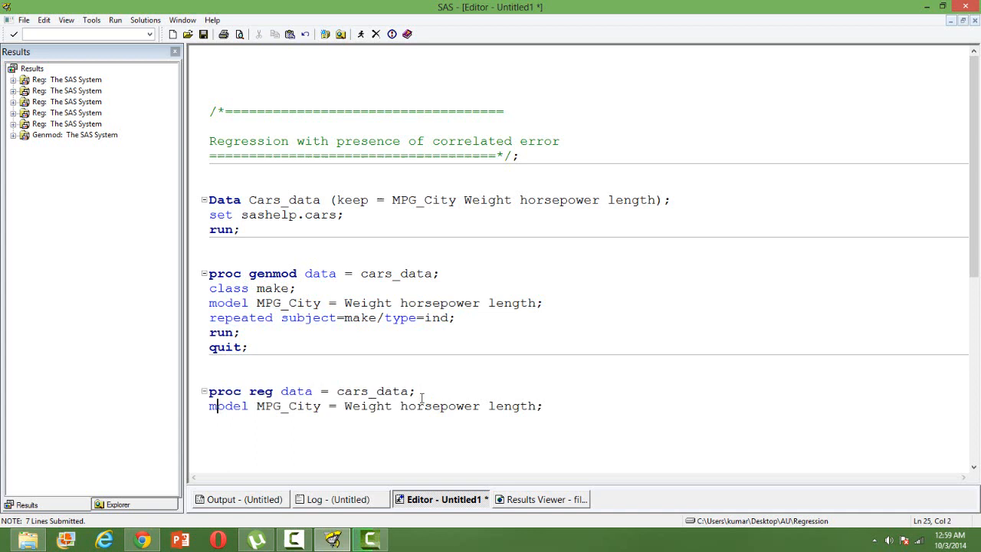
{"action": "mouse_move", "coordinate": [548, 423]}
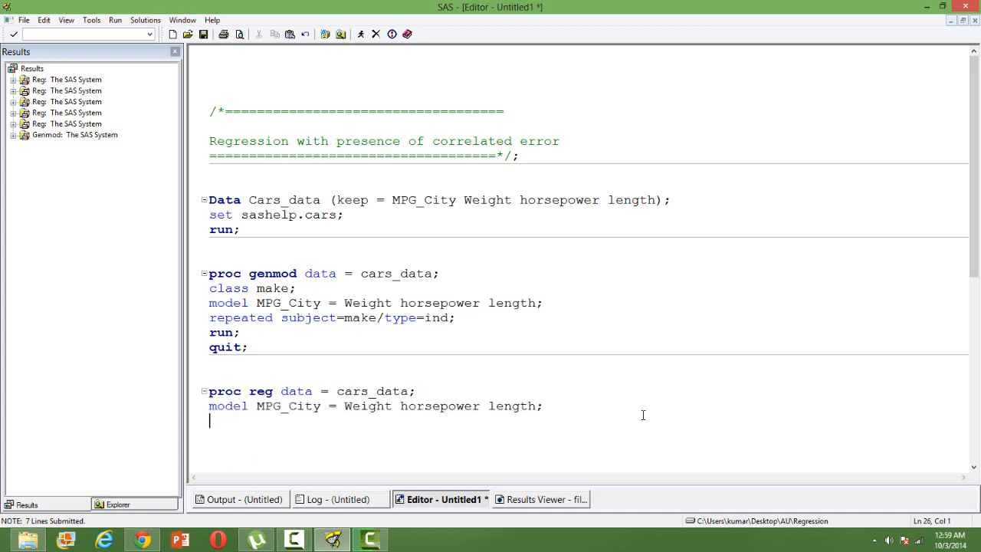
{"action": "type", "text": "run;"}
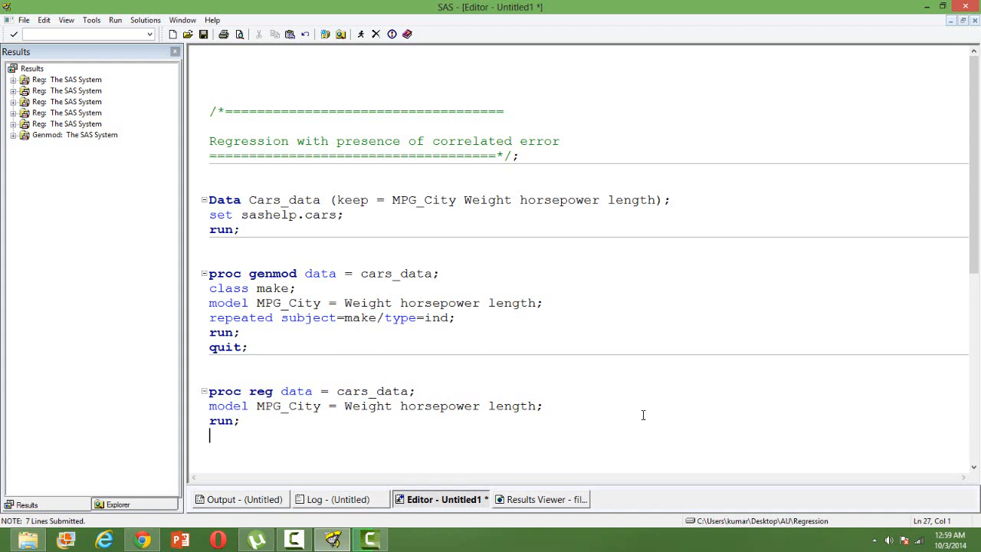
Select the new REG step lines and return to the GENMOD results output.
{"action": "left_click_drag", "start_coordinate": [209, 391], "coordinate": [245, 421]}
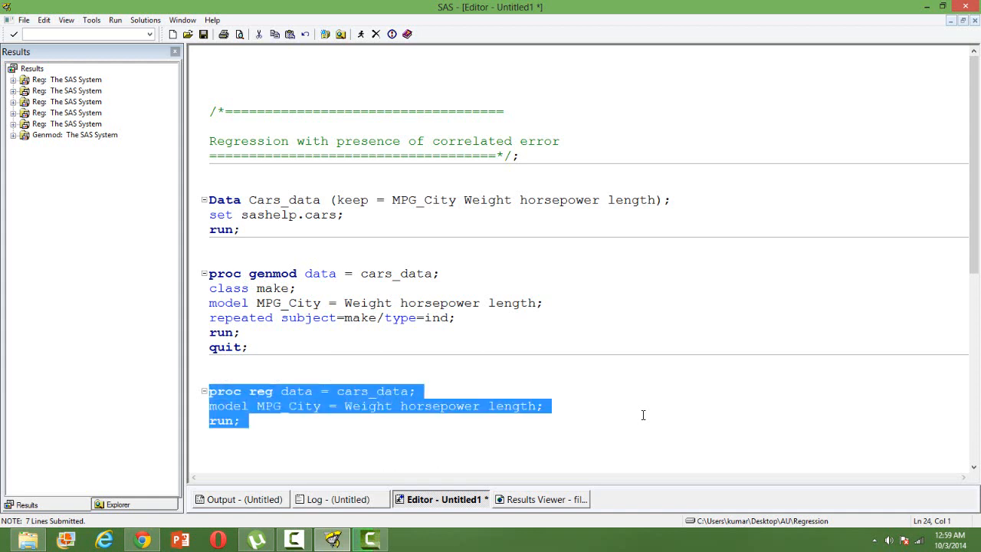
{"action": "left_click", "coordinate": [540, 499]}
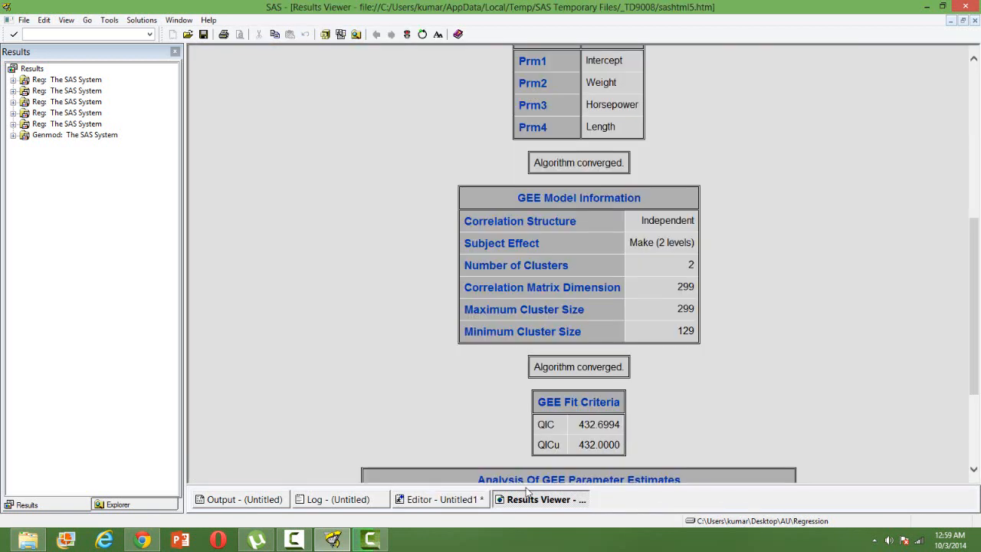
Review the GEE estimates table with Length non-significant, then return to the REG code.
{"action": "scroll", "scroll_direction": "down", "scroll_amount": 3}
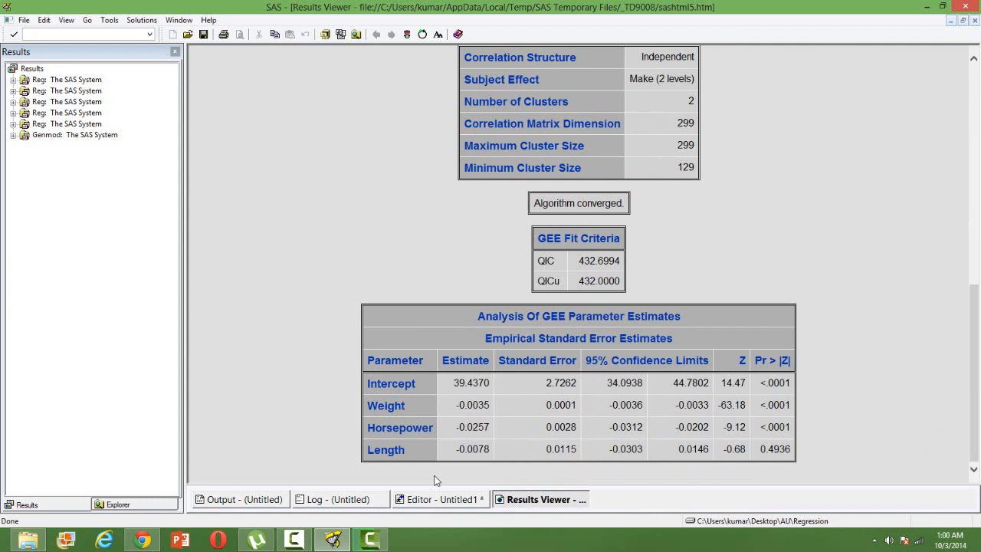
{"action": "mouse_move", "coordinate": [663, 414]}
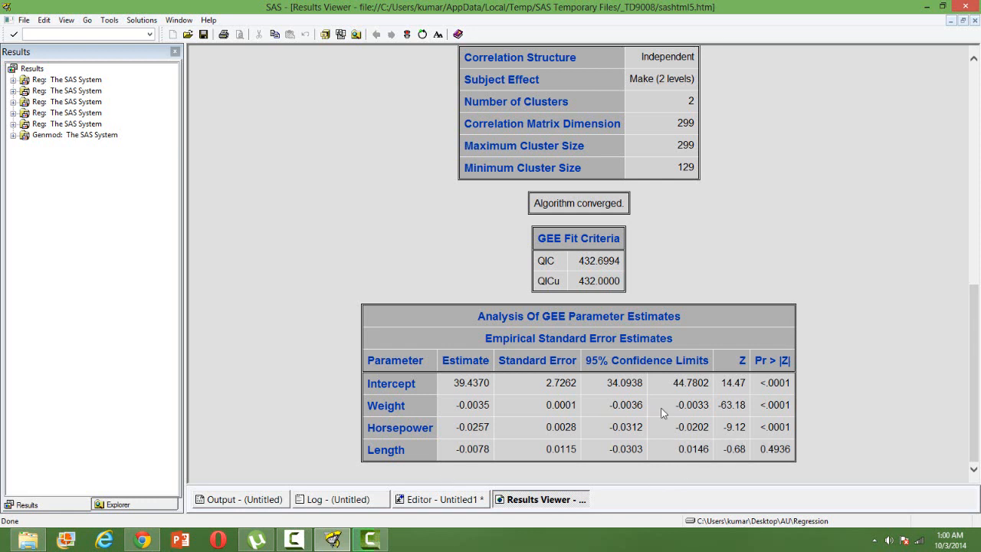
{"action": "mouse_move", "coordinate": [778, 361]}
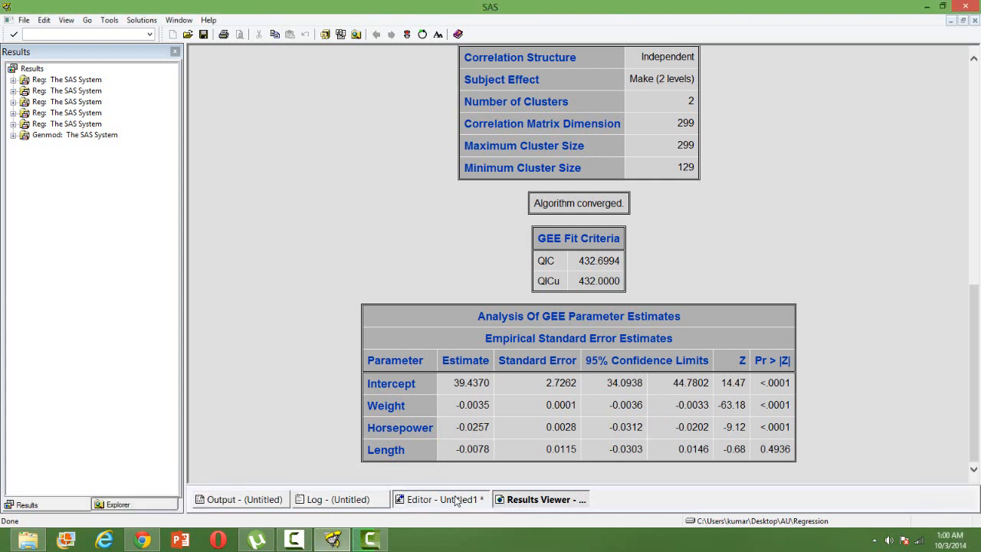
{"action": "left_click", "coordinate": [437, 499]}
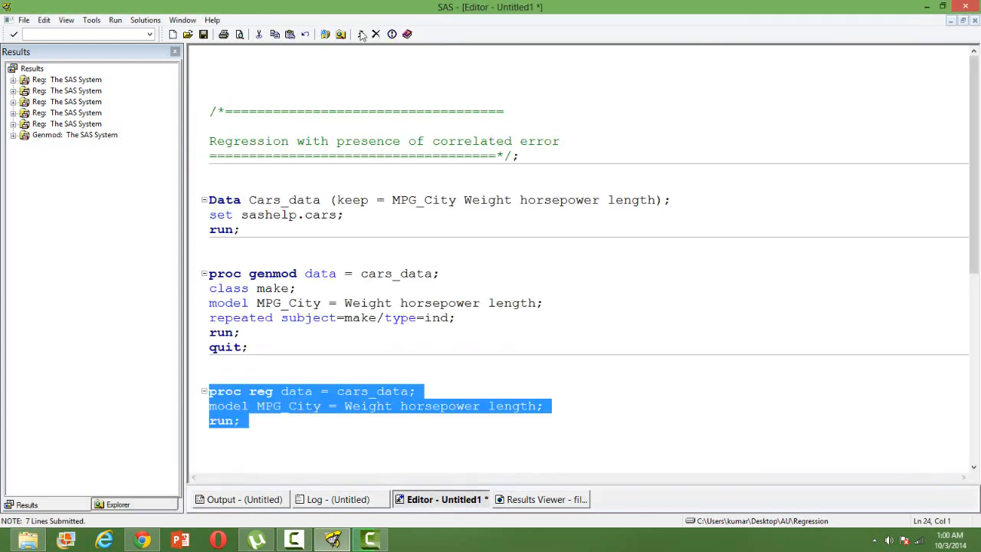
Submit the REG step, check the log, and view its regression results.
{"action": "left_click", "coordinate": [359, 34]}
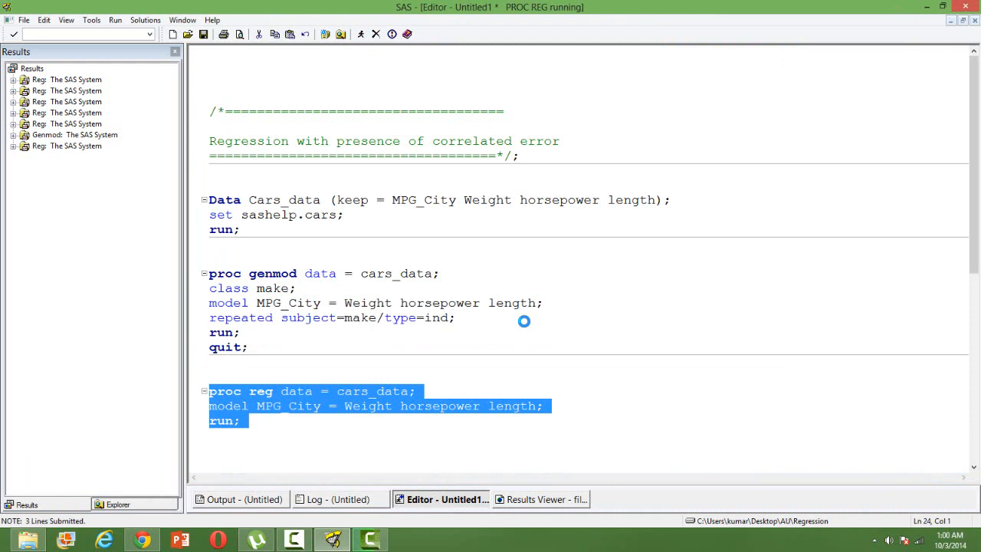
{"action": "left_click", "coordinate": [338, 499]}
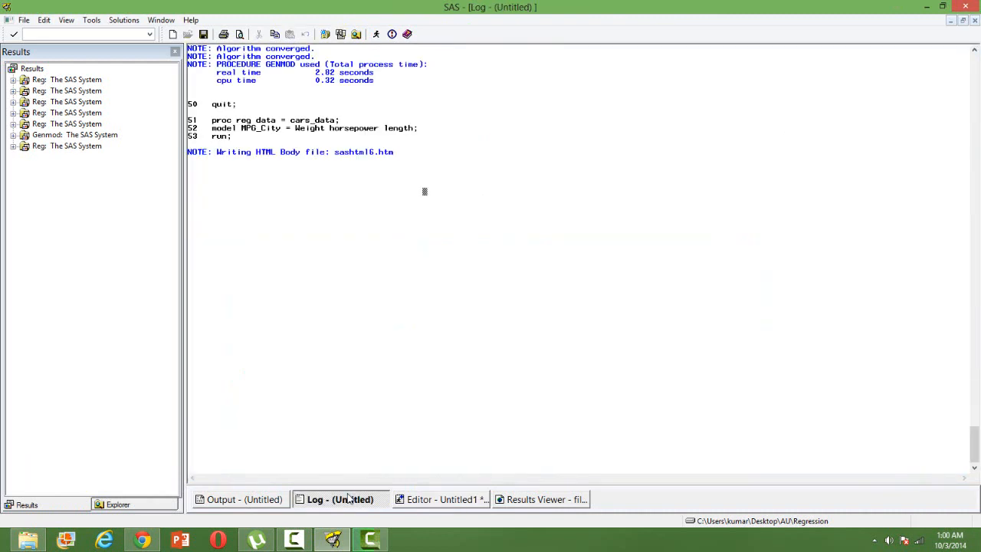
{"action": "left_click", "coordinate": [443, 499]}
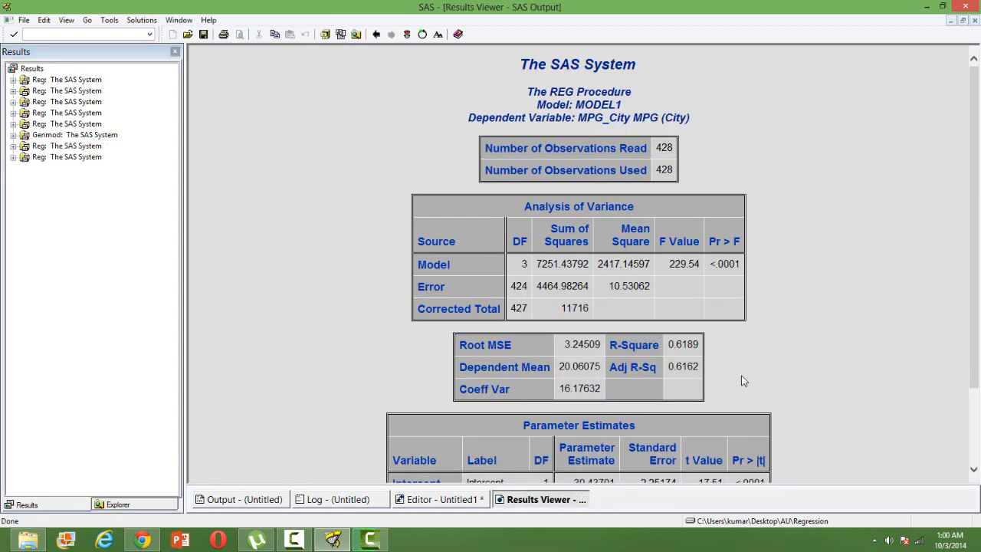
Review the REG parameter estimates table, then return to the program to finish the REG step.
{"action": "scroll", "scroll_direction": "down", "scroll_amount": 3}
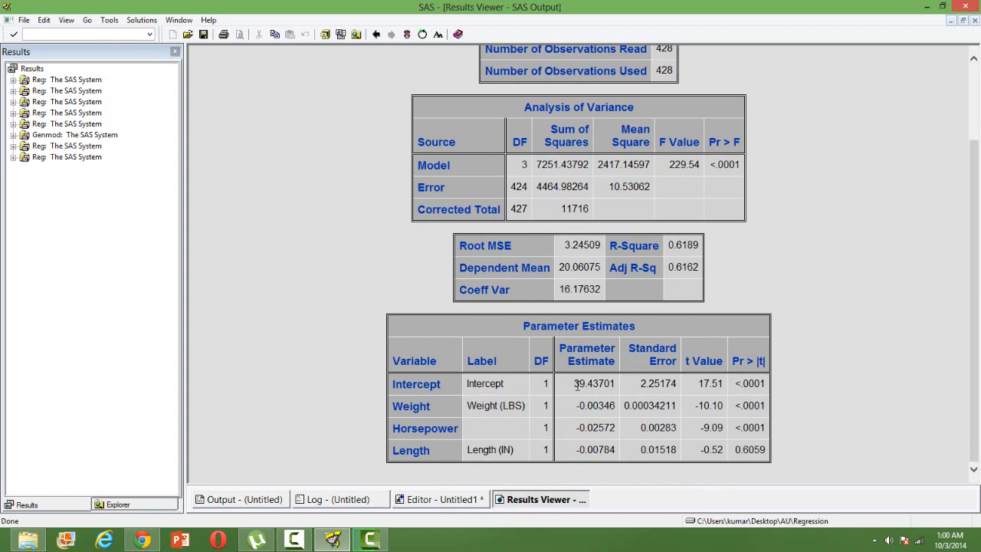
{"action": "mouse_move", "coordinate": [594, 393]}
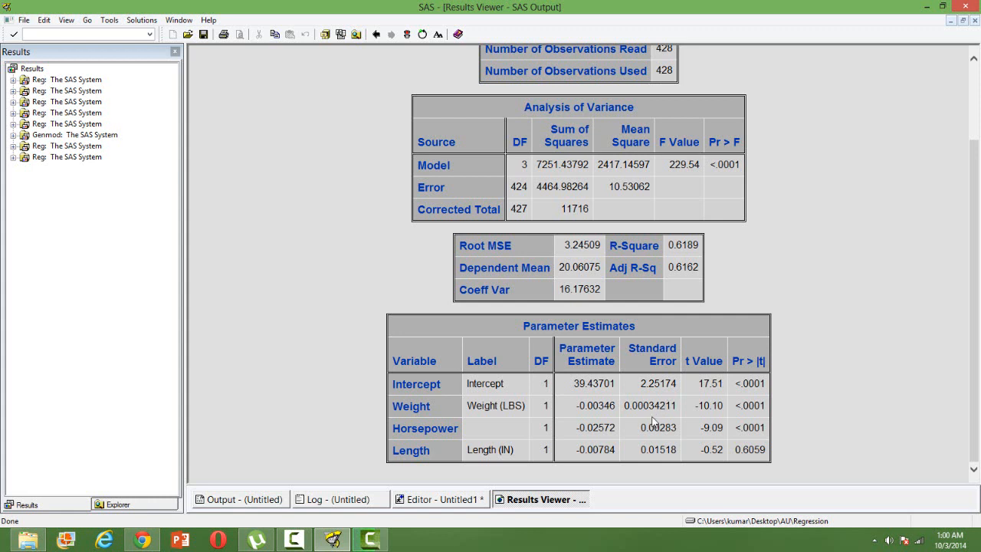
{"action": "mouse_move", "coordinate": [567, 405]}
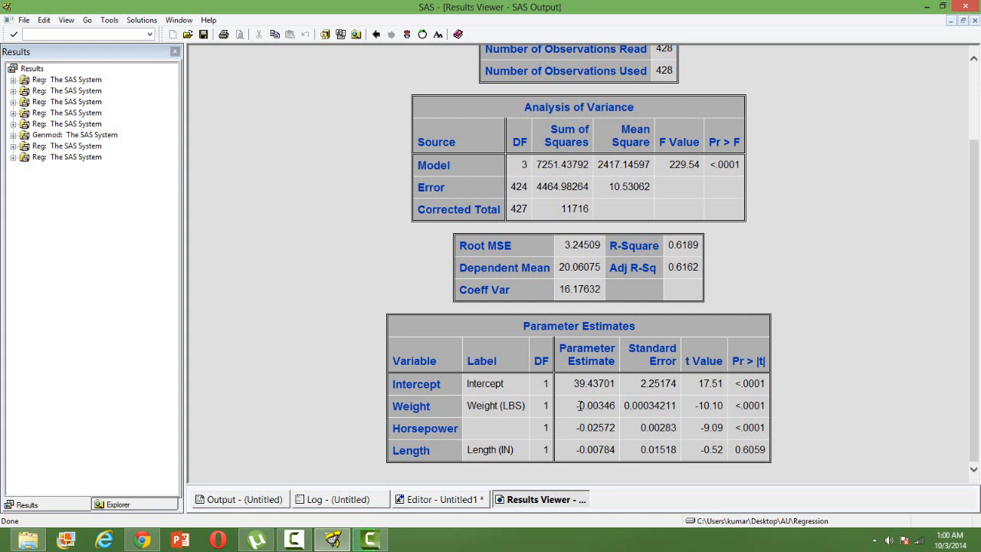
{"action": "mouse_move", "coordinate": [645, 409]}
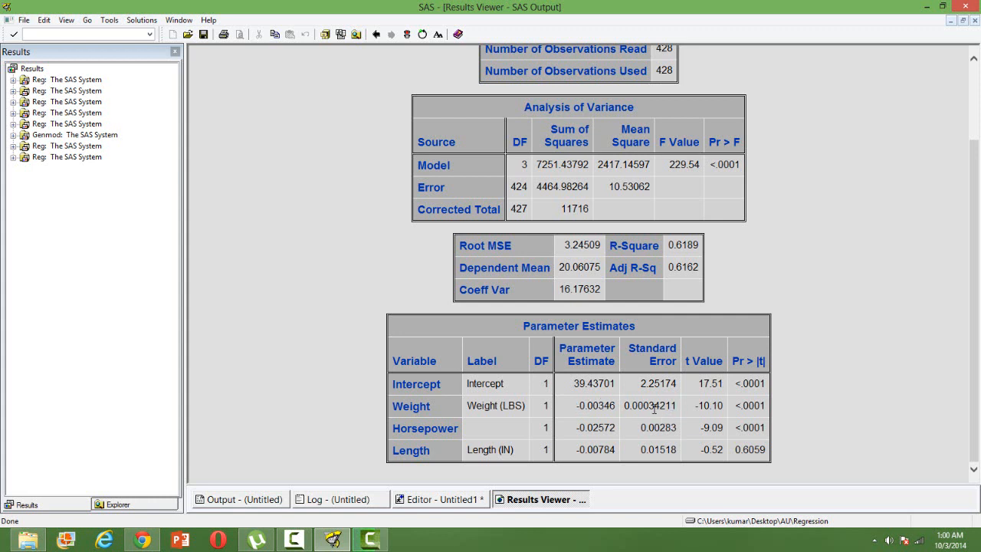
{"action": "mouse_move", "coordinate": [653, 400]}
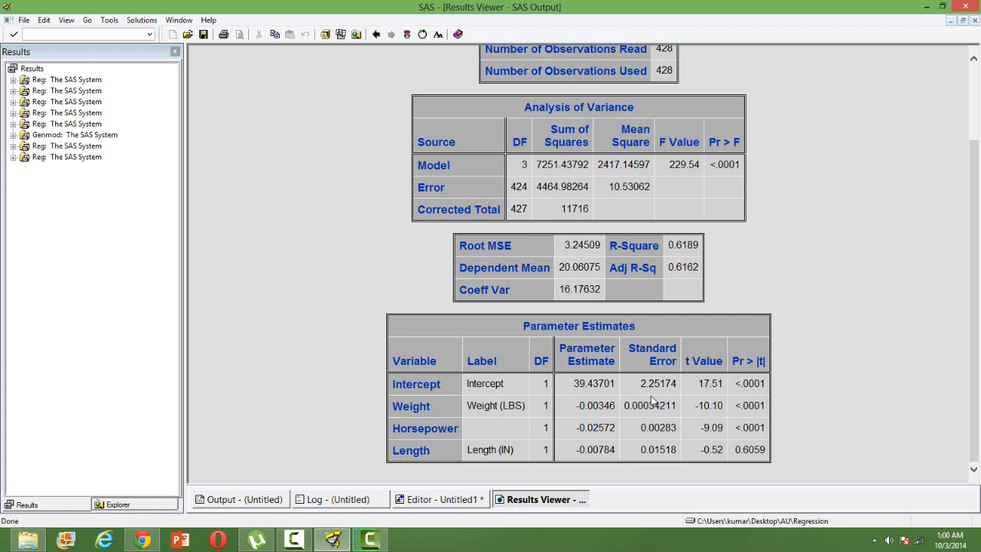
{"action": "mouse_move", "coordinate": [702, 392]}
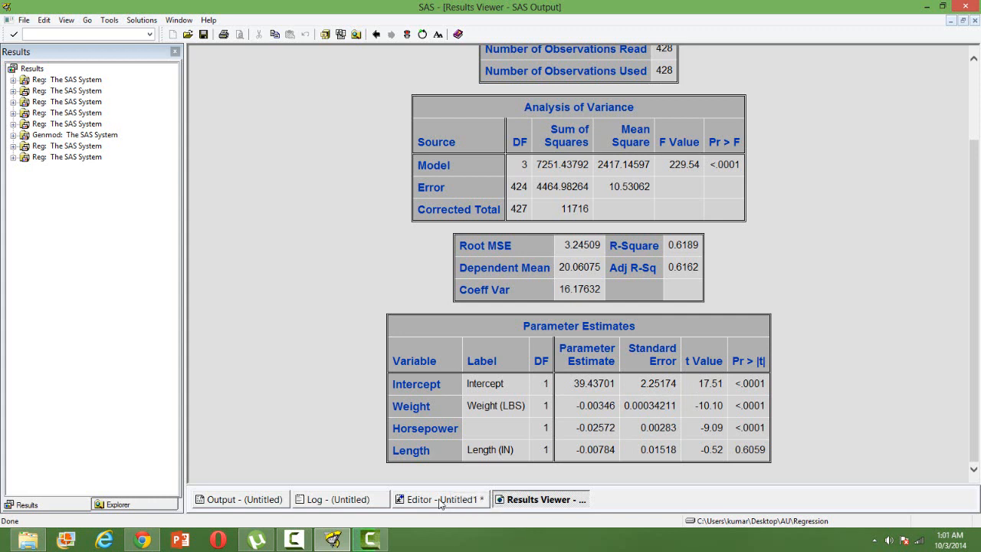
{"action": "left_click", "coordinate": [426, 500]}
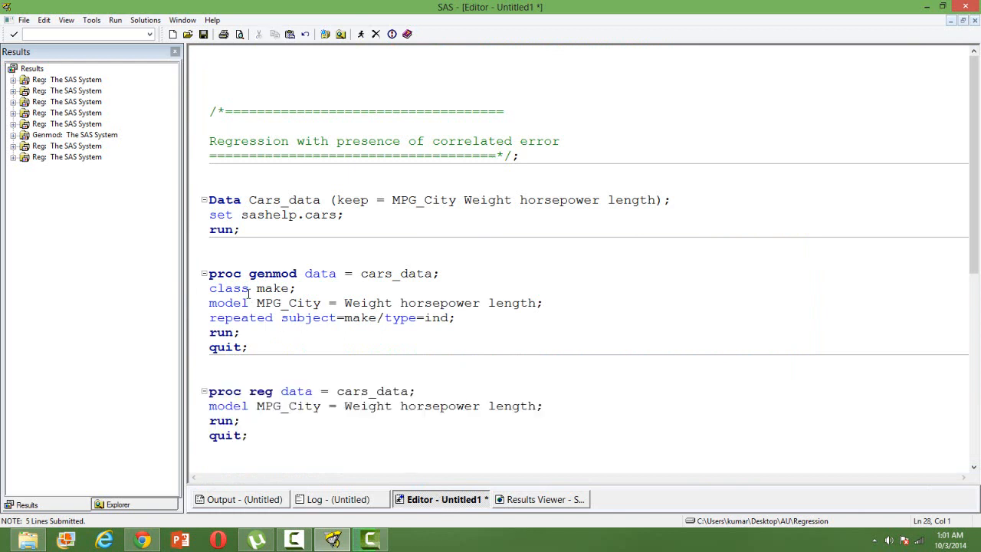